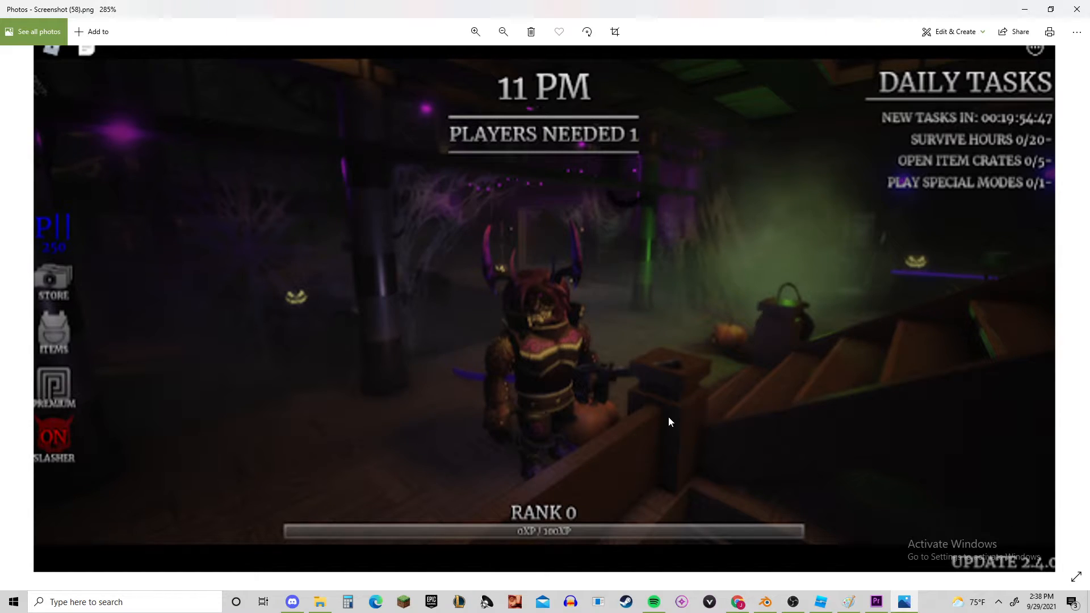
mouse_move(643, 303)
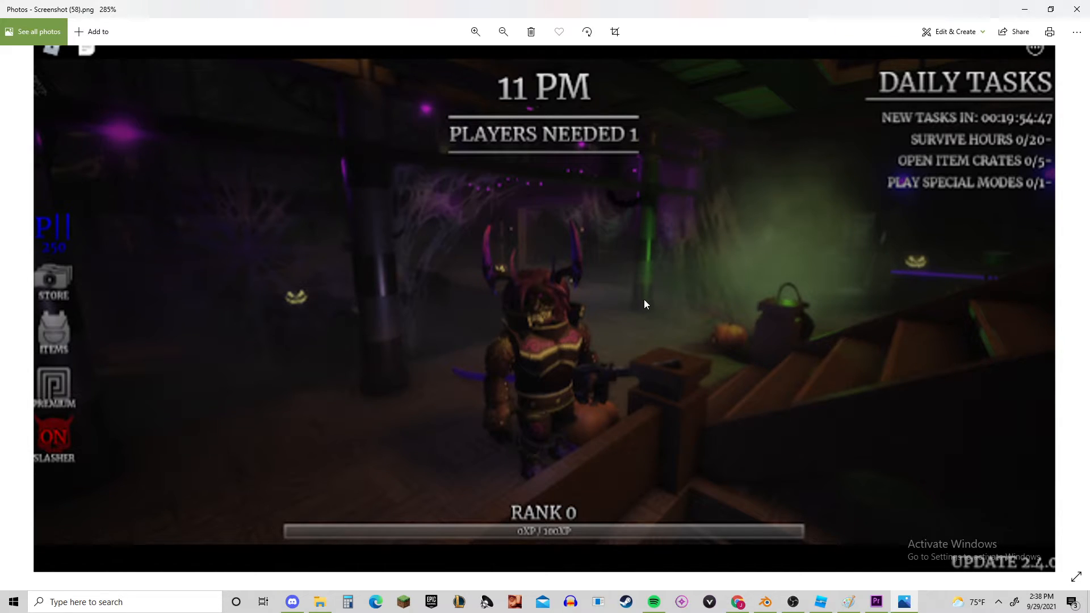
mouse_move(661, 314)
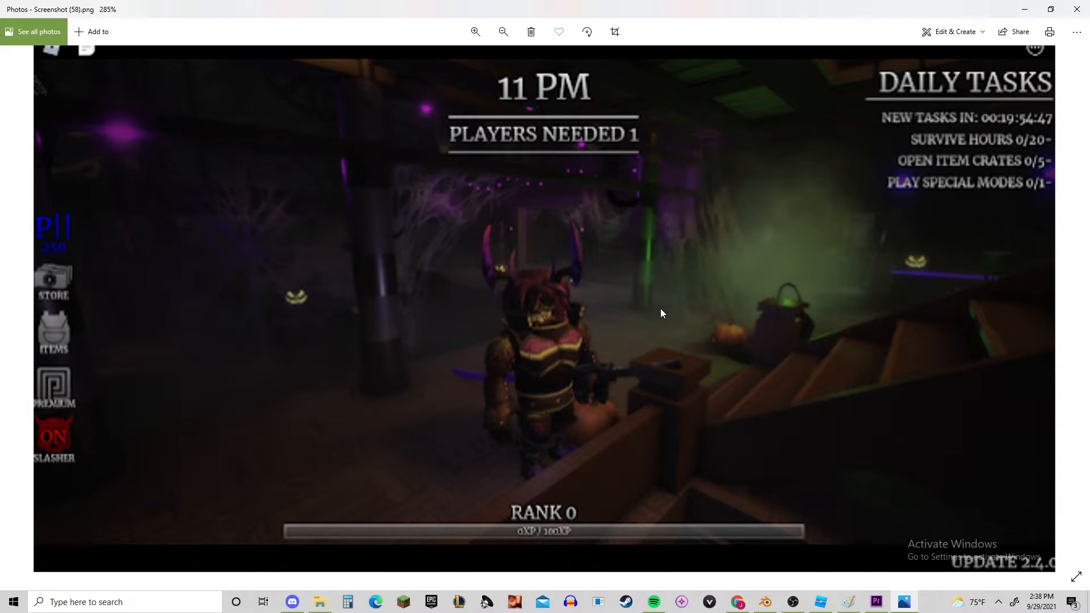
mouse_move(634, 504)
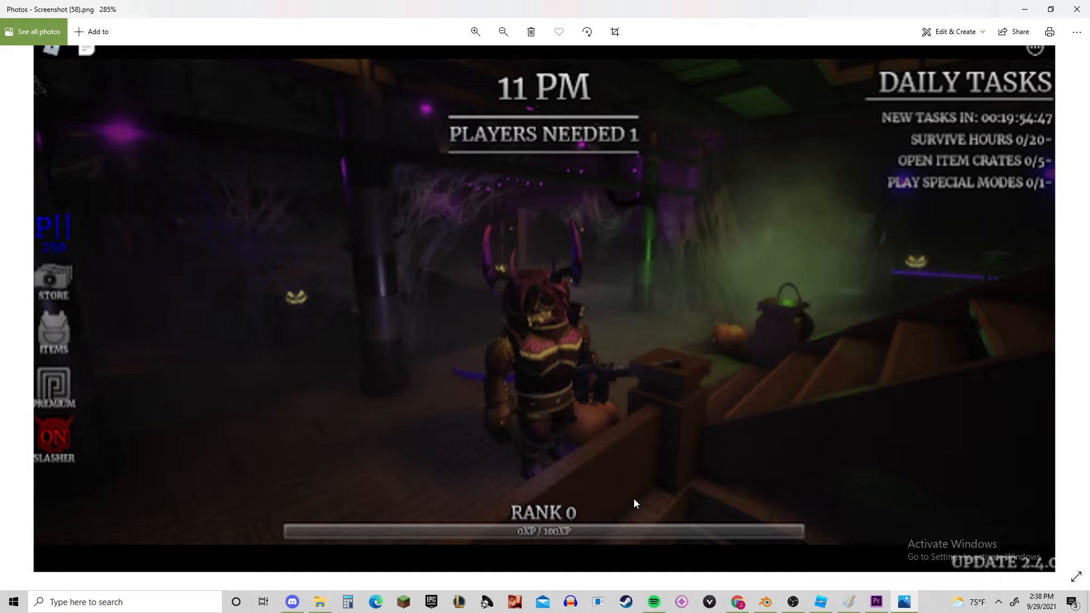
mouse_move(477, 149)
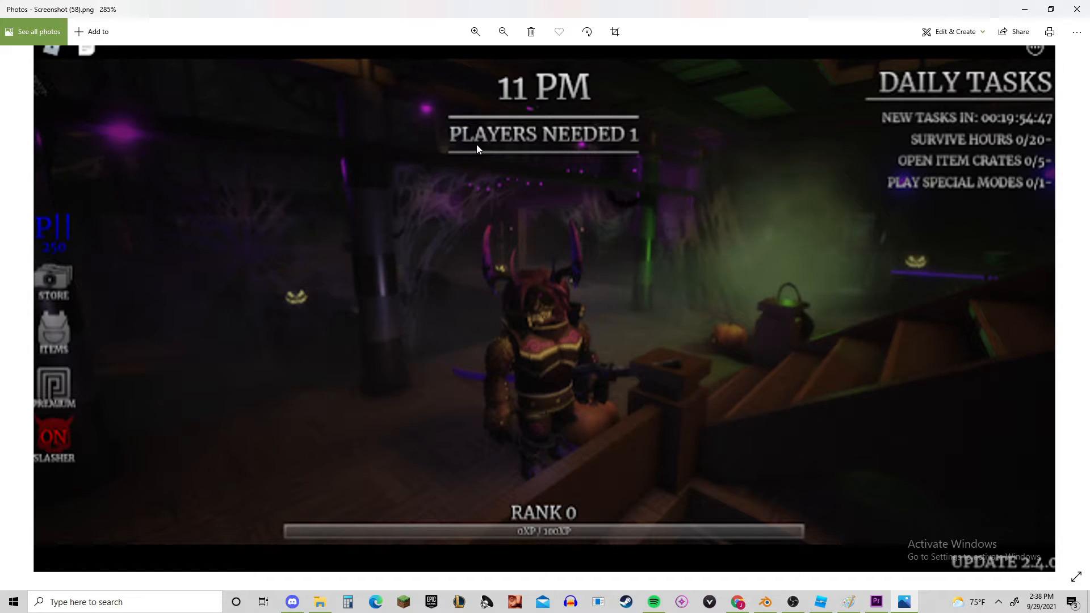
mouse_move(682, 347)
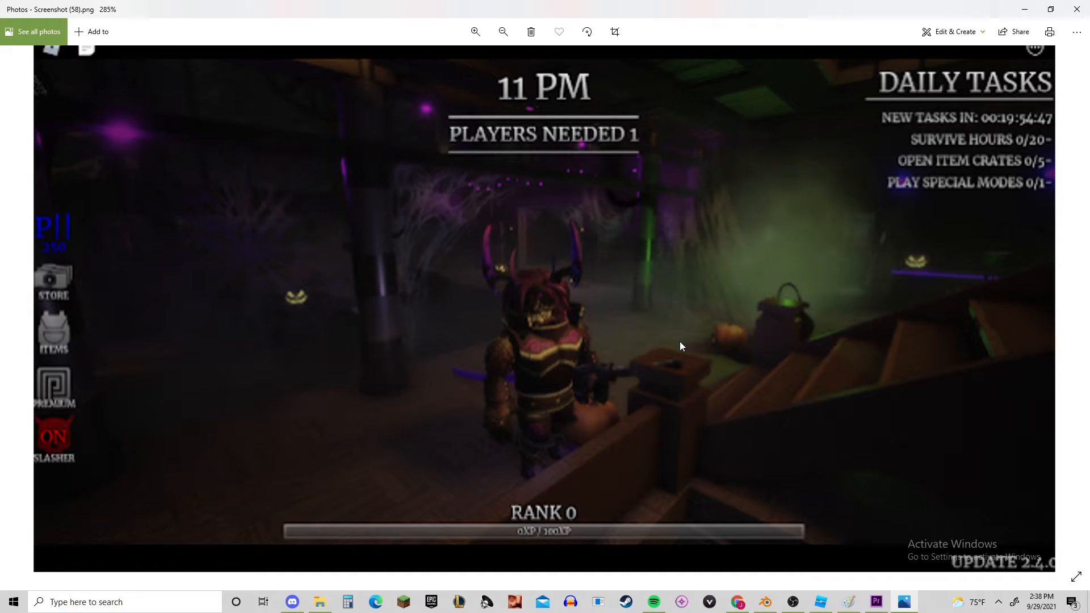
mouse_move(697, 418)
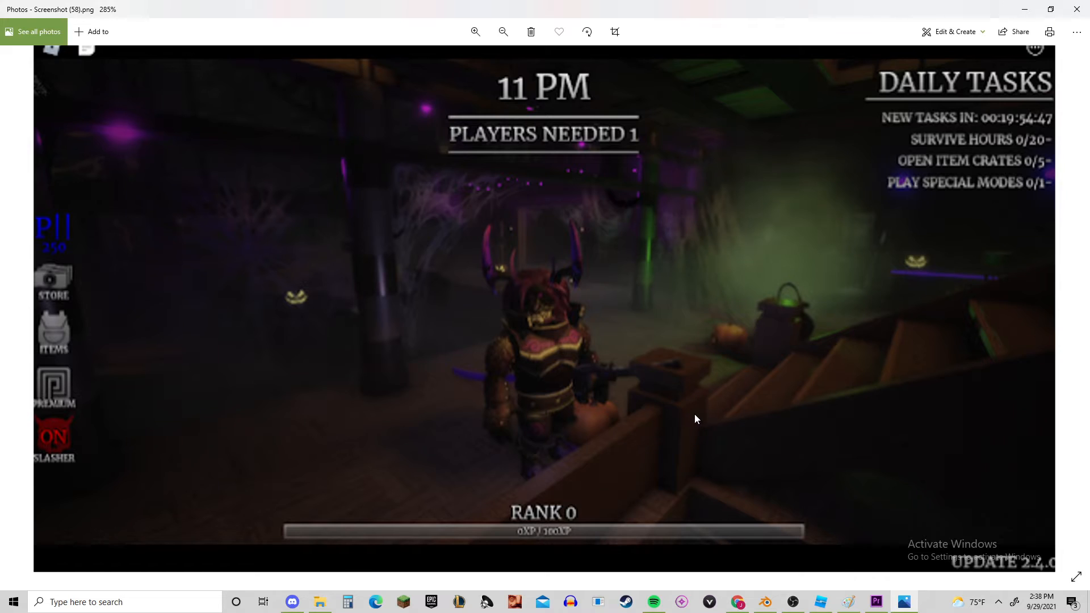
mouse_move(732, 459)
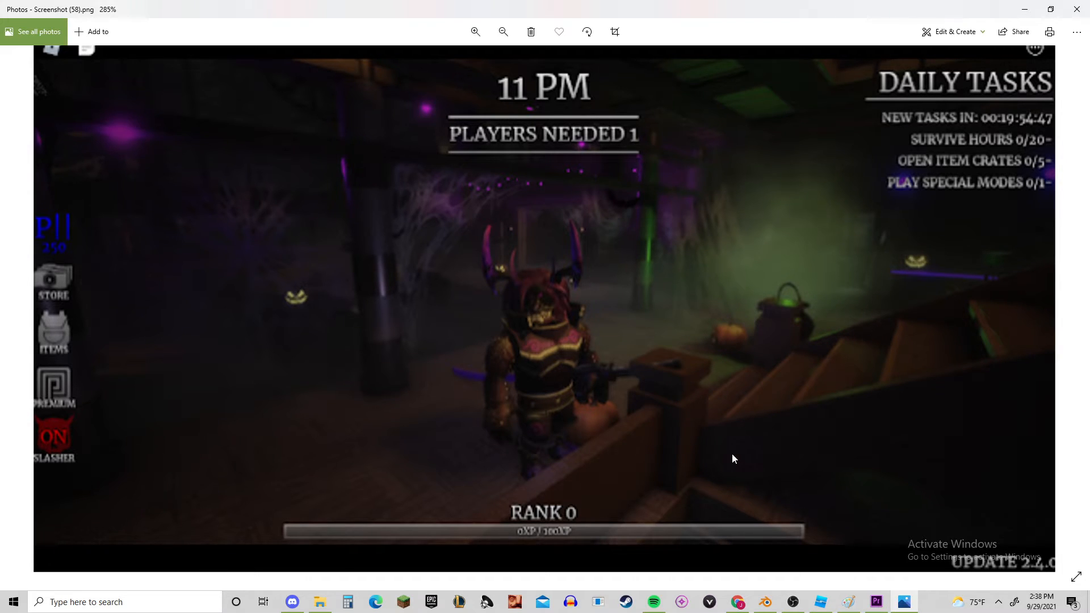
mouse_move(591, 318)
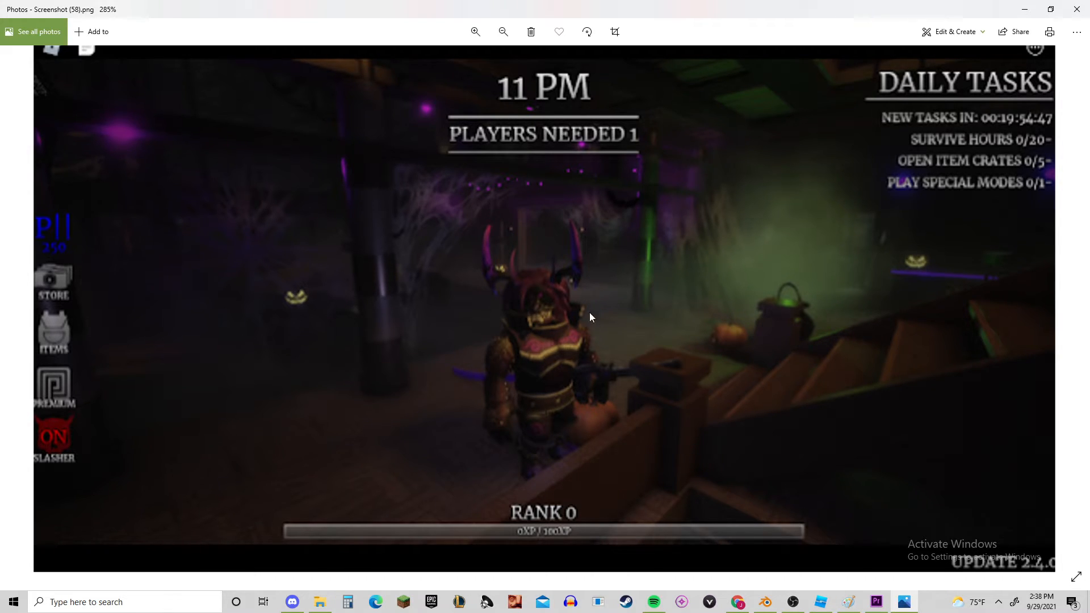
mouse_move(566, 387)
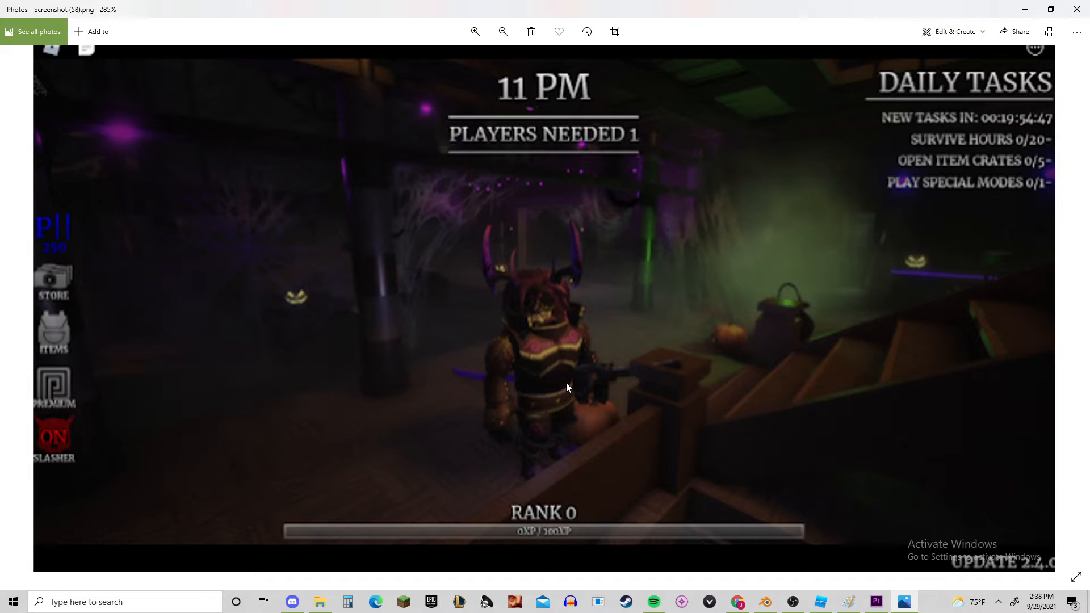
mouse_move(516, 409)
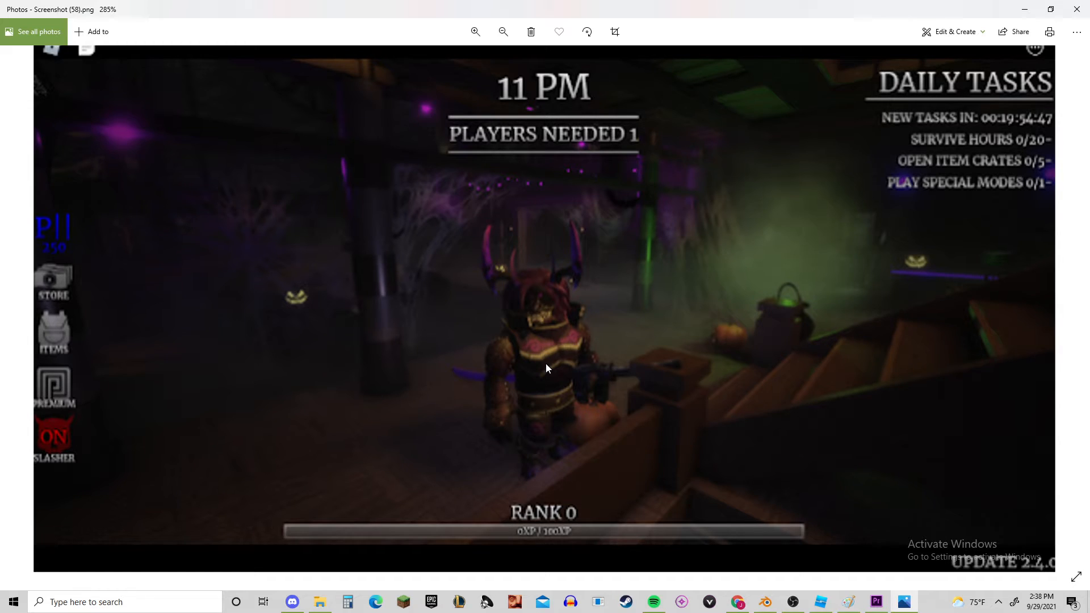
mouse_move(560, 440)
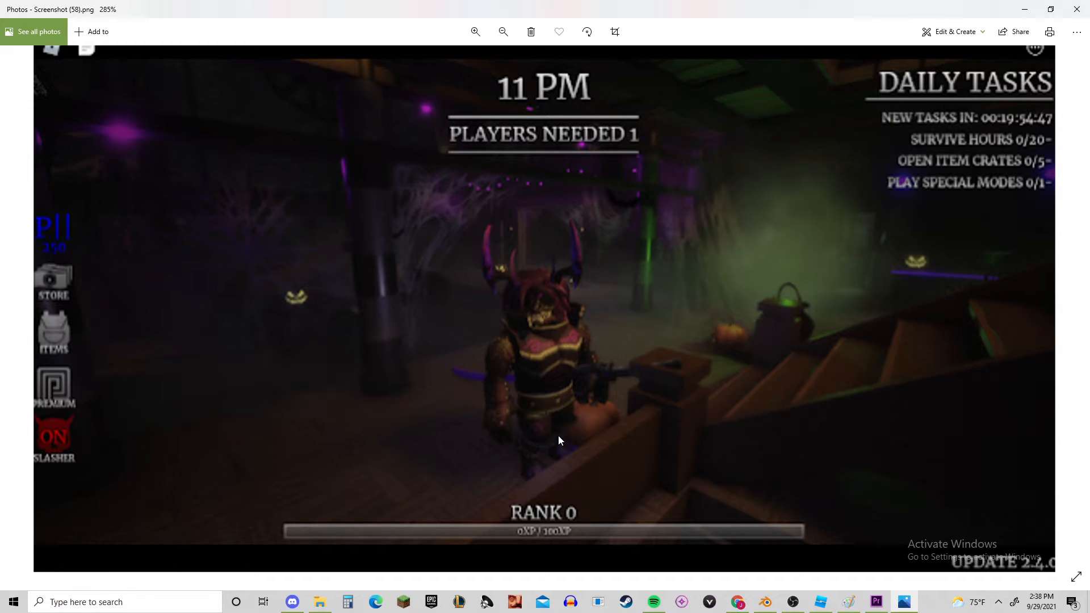
mouse_move(542, 242)
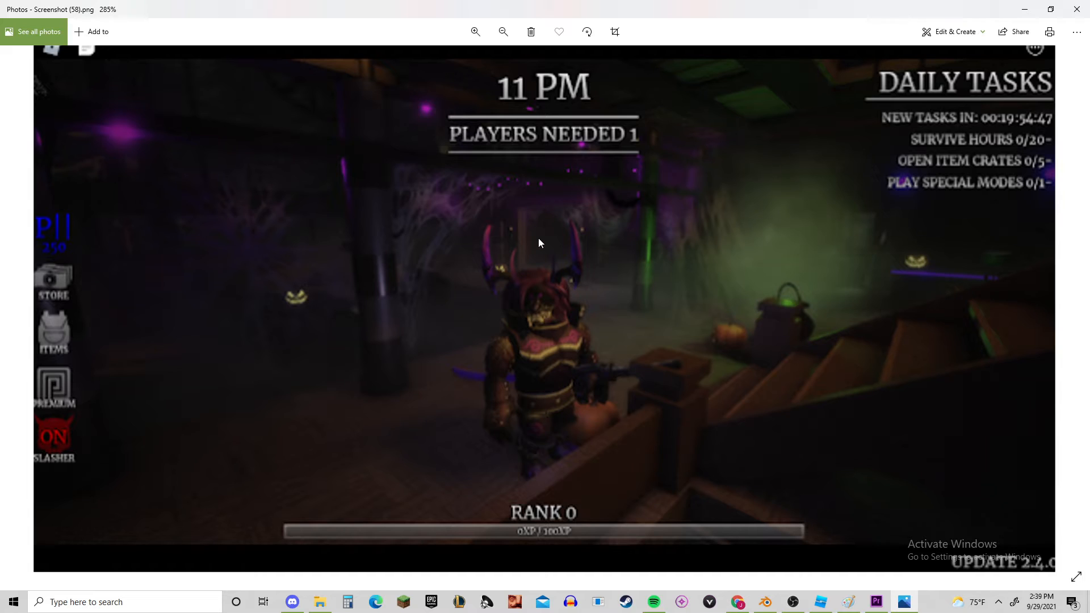
mouse_move(3, 372)
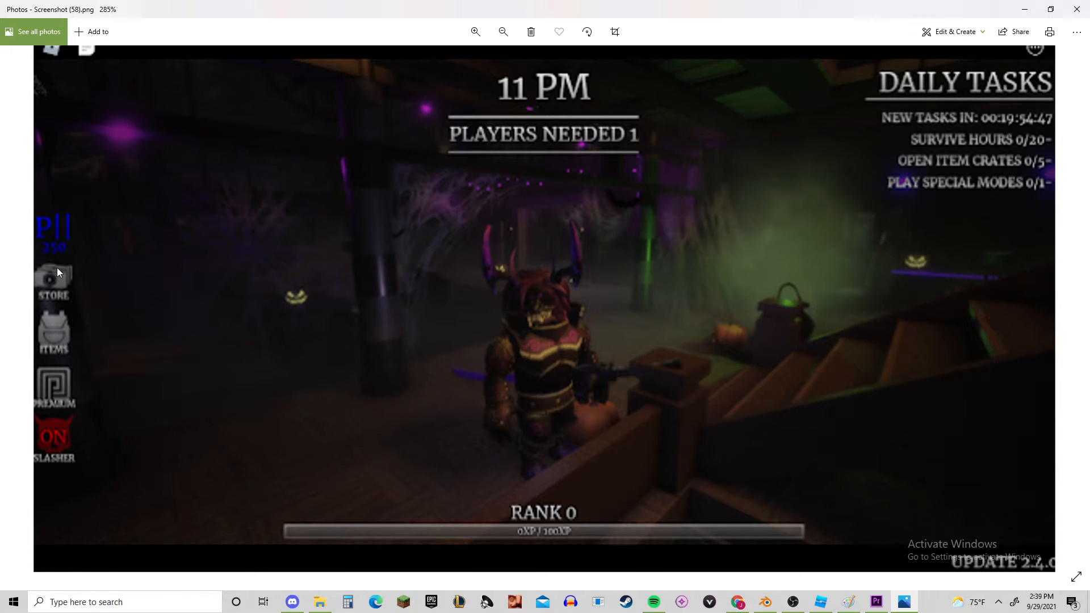
mouse_move(861, 202)
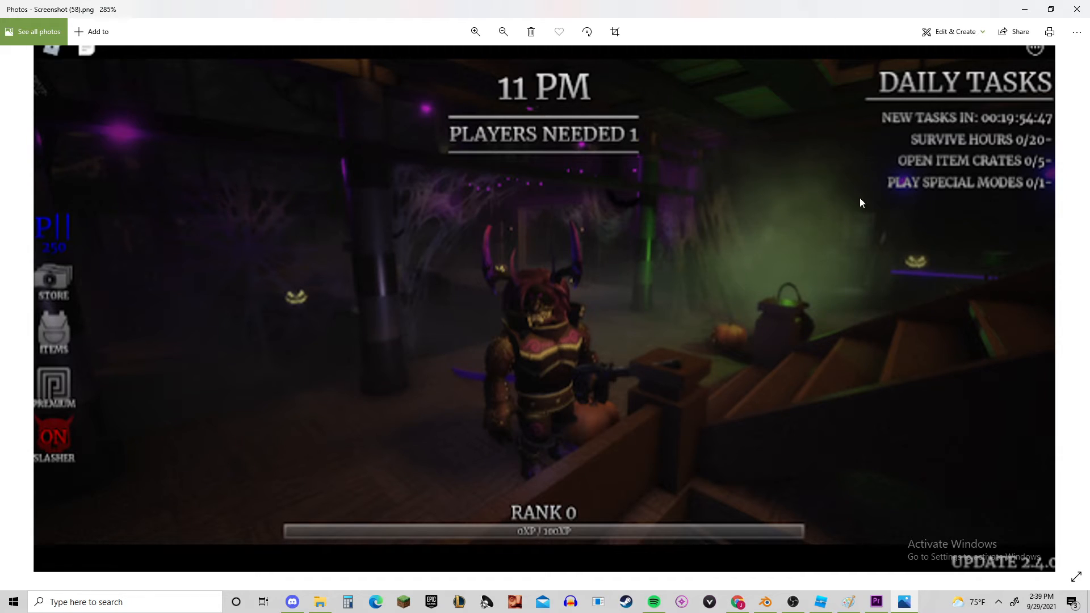
mouse_move(541, 456)
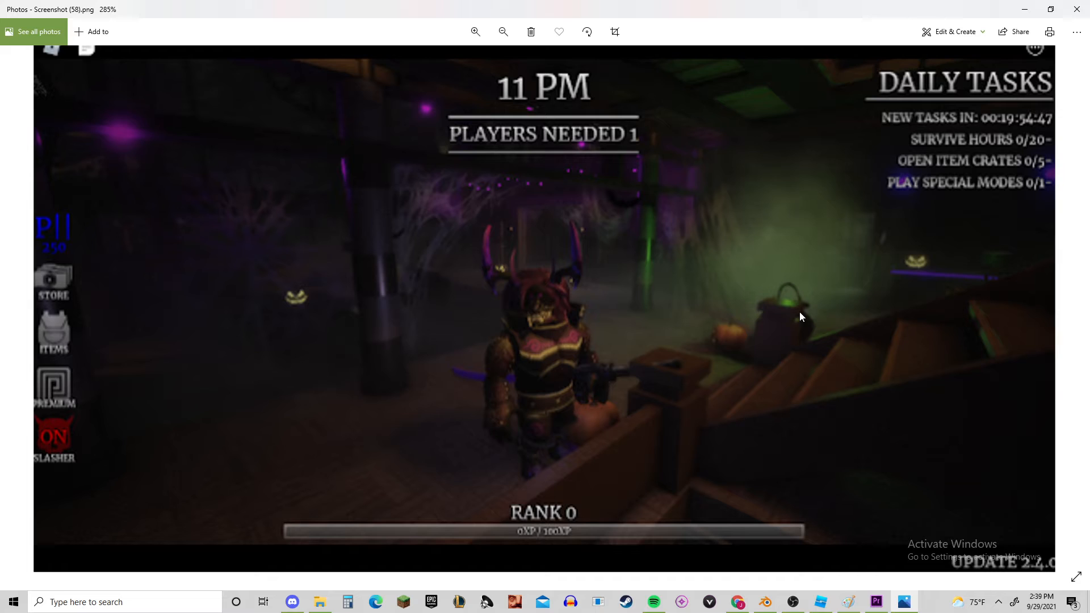
mouse_move(459, 269)
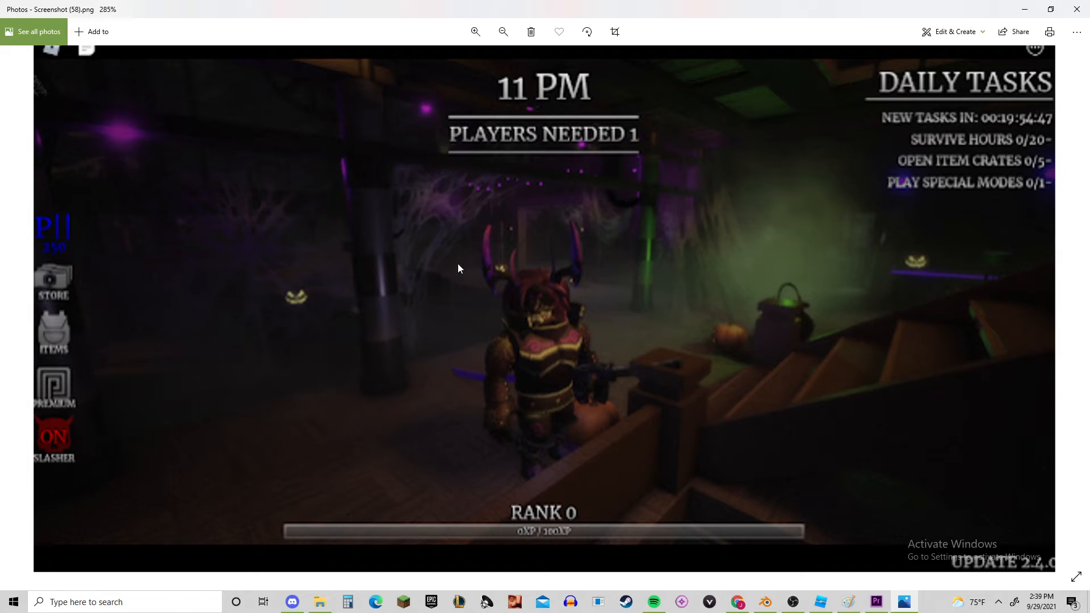
mouse_move(445, 250)
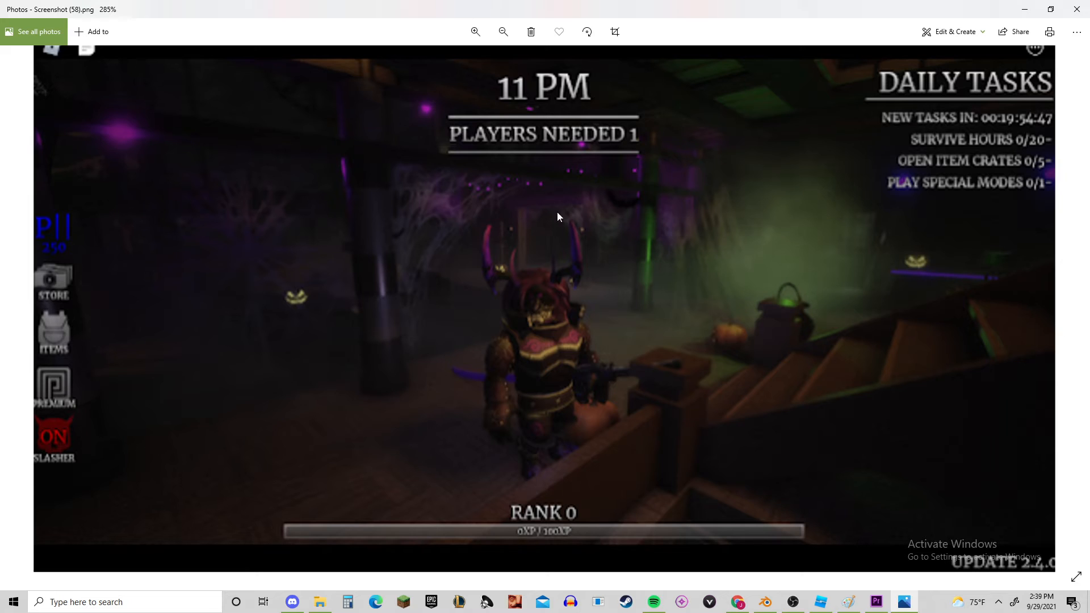
mouse_move(445, 218)
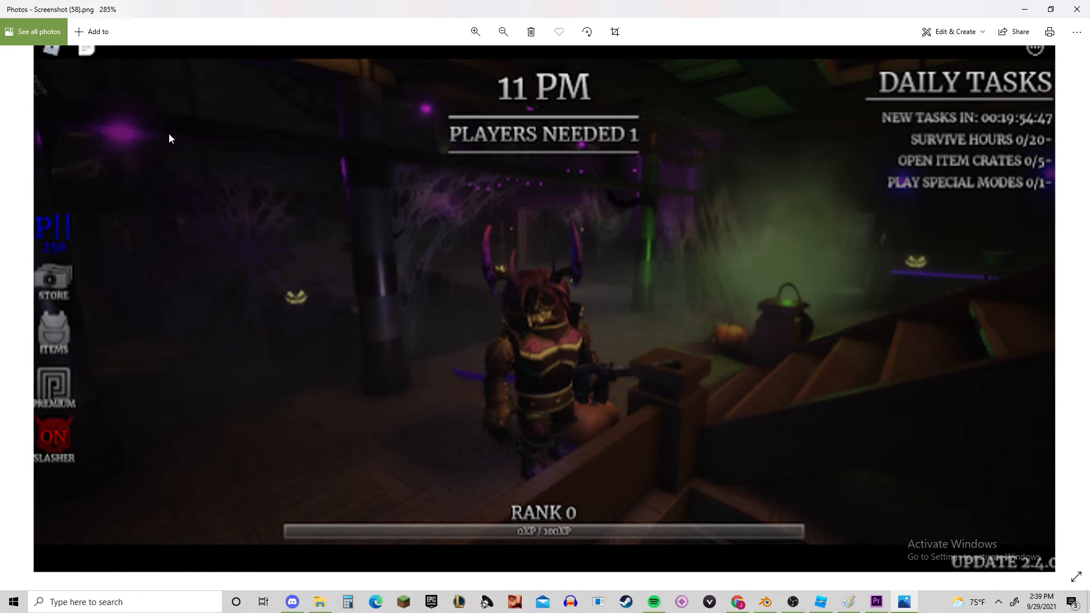
mouse_move(595, 183)
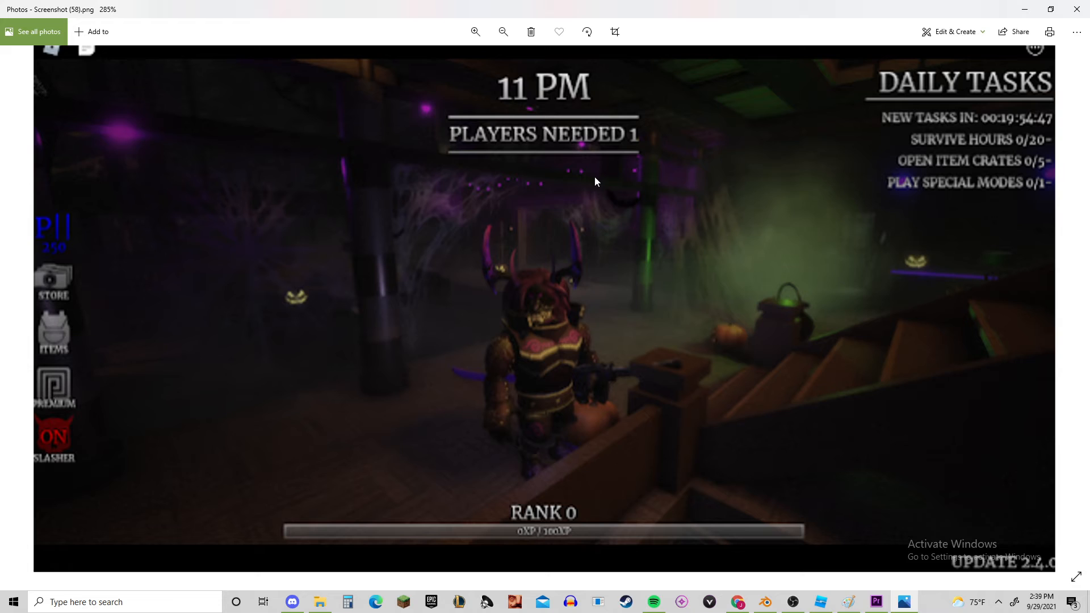
mouse_move(962, 142)
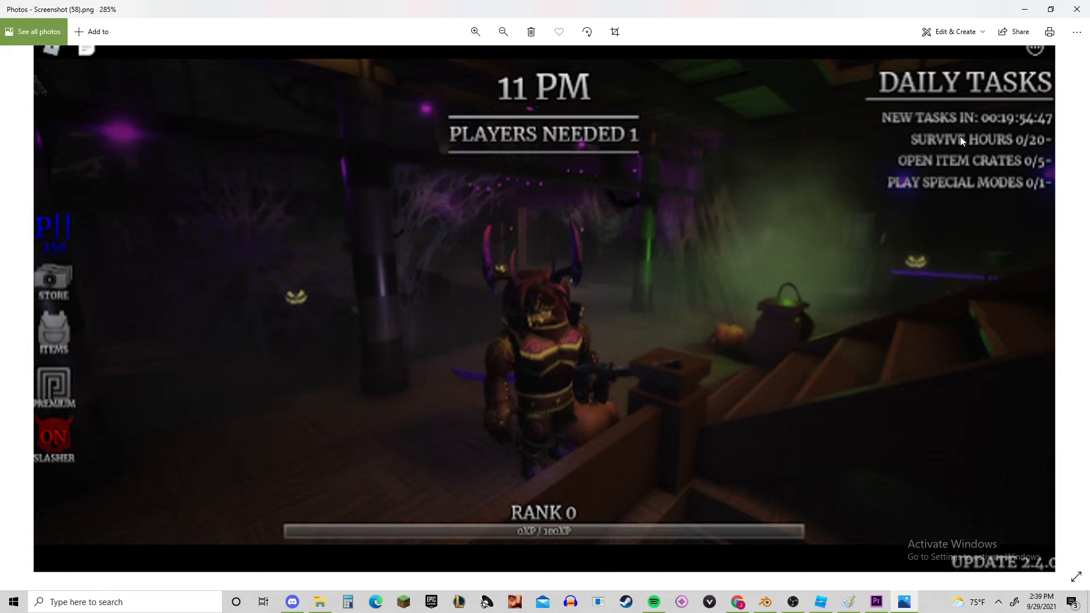
mouse_move(959, 168)
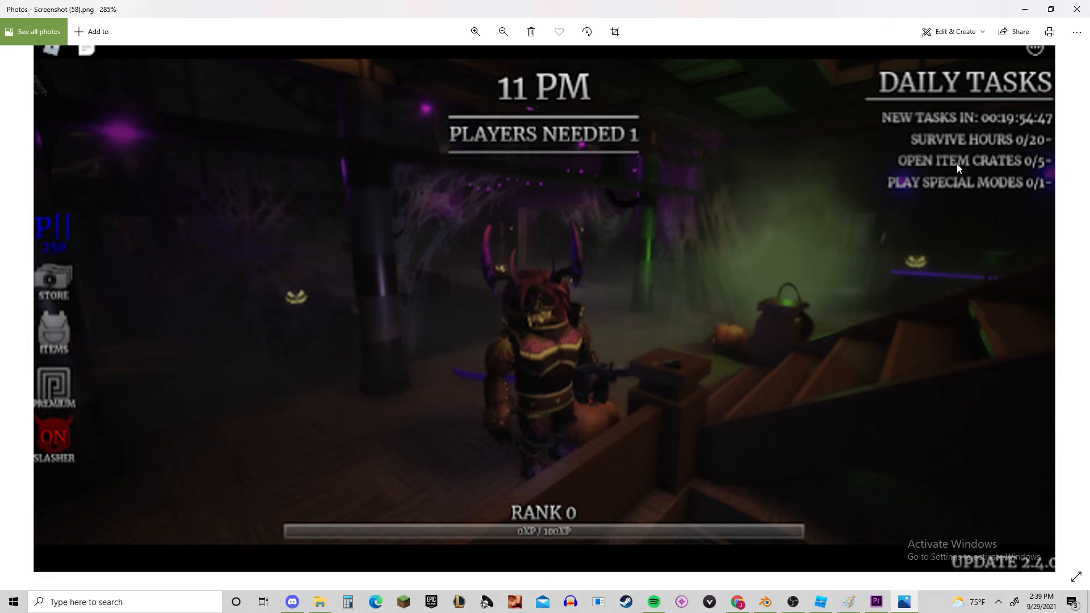
mouse_move(920, 223)
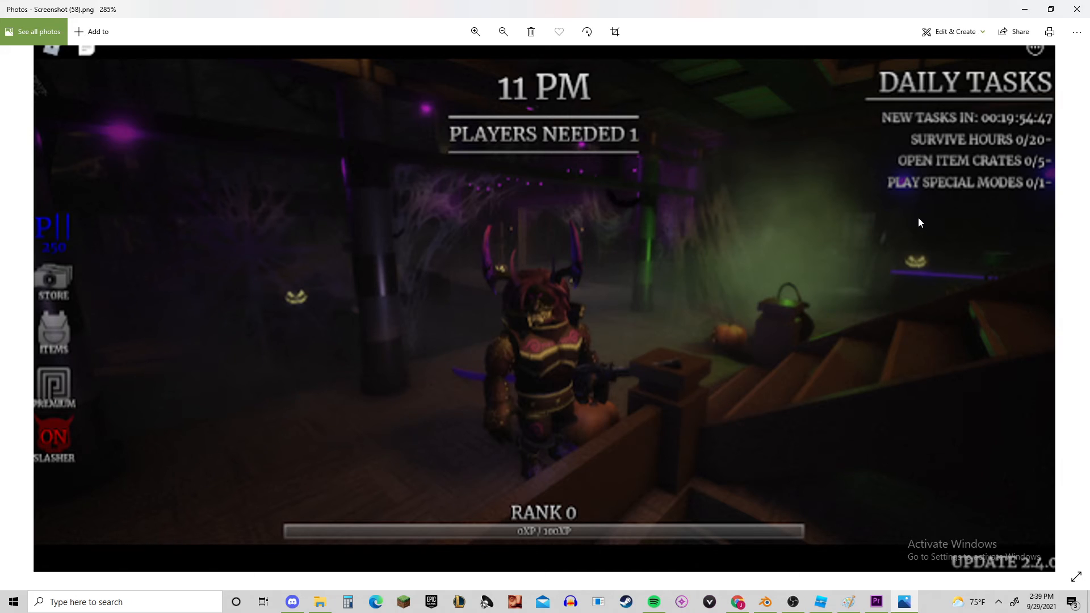
mouse_move(385, 342)
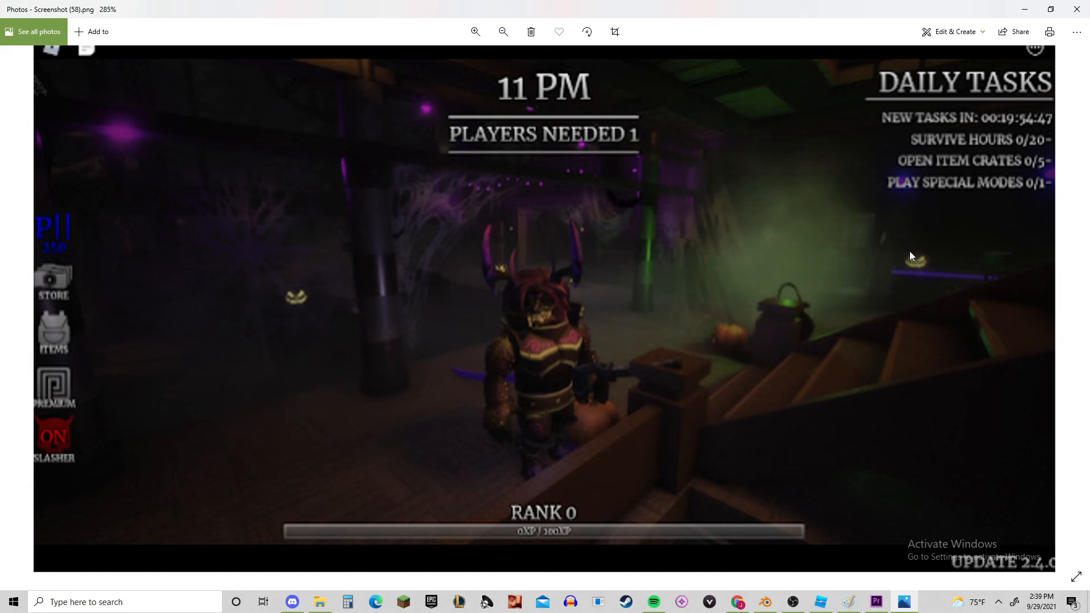
mouse_move(517, 270)
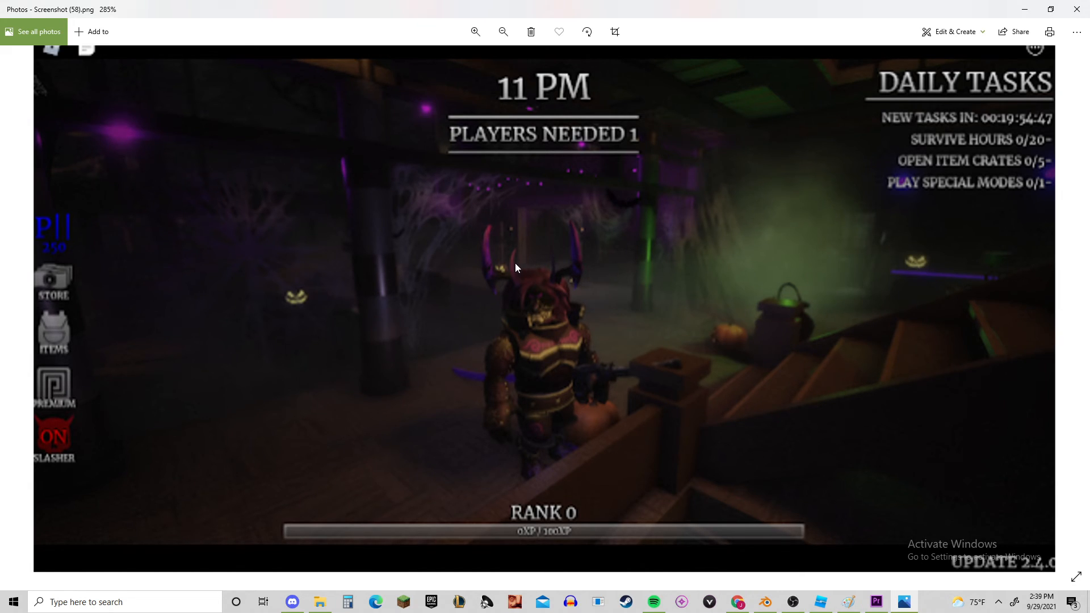
mouse_move(329, 250)
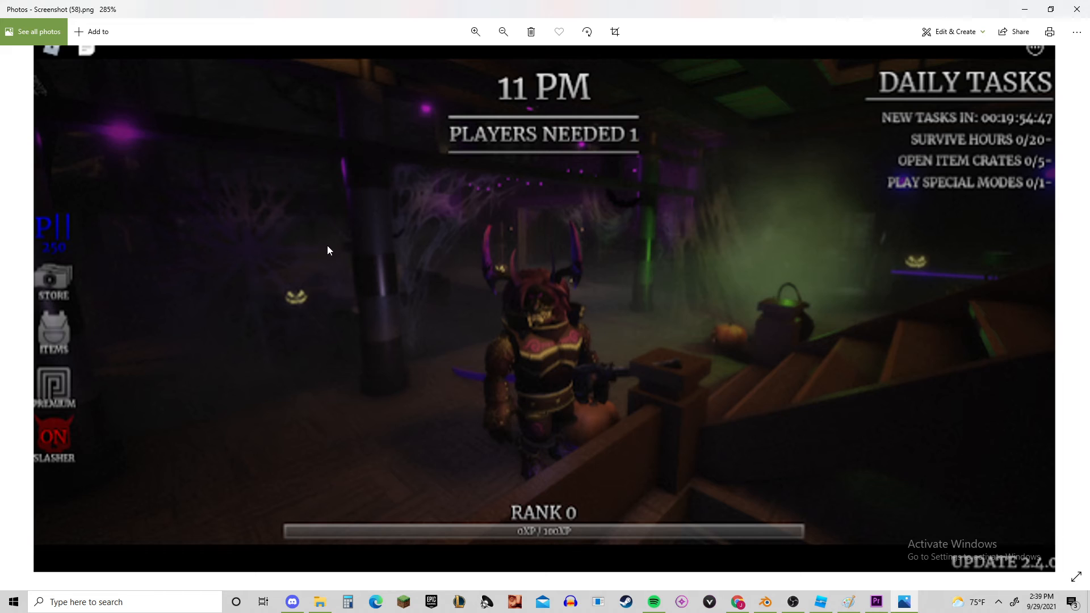
mouse_move(304, 299)
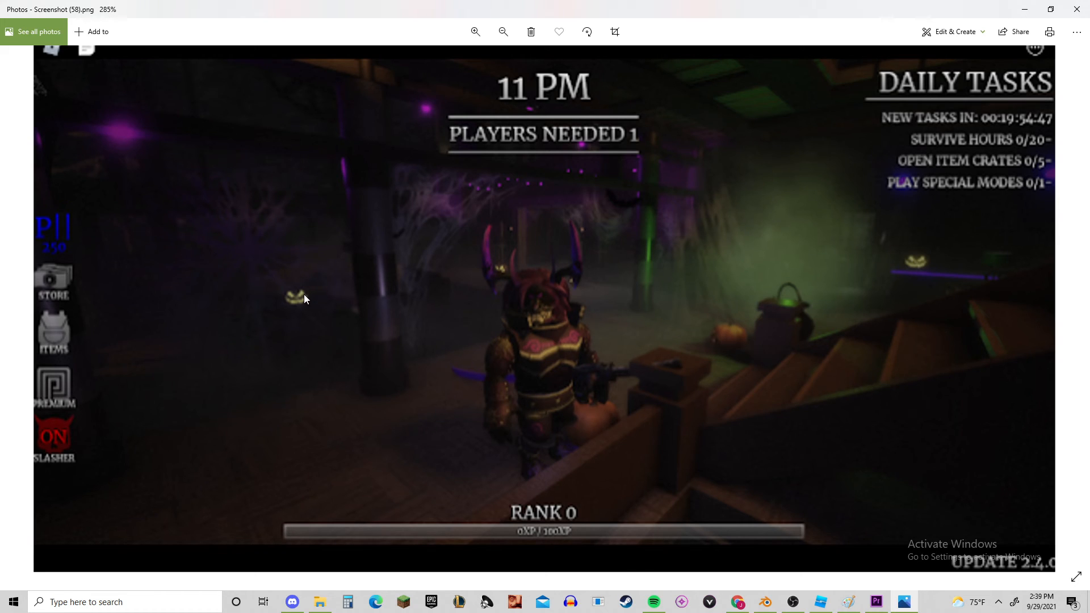
mouse_move(332, 295)
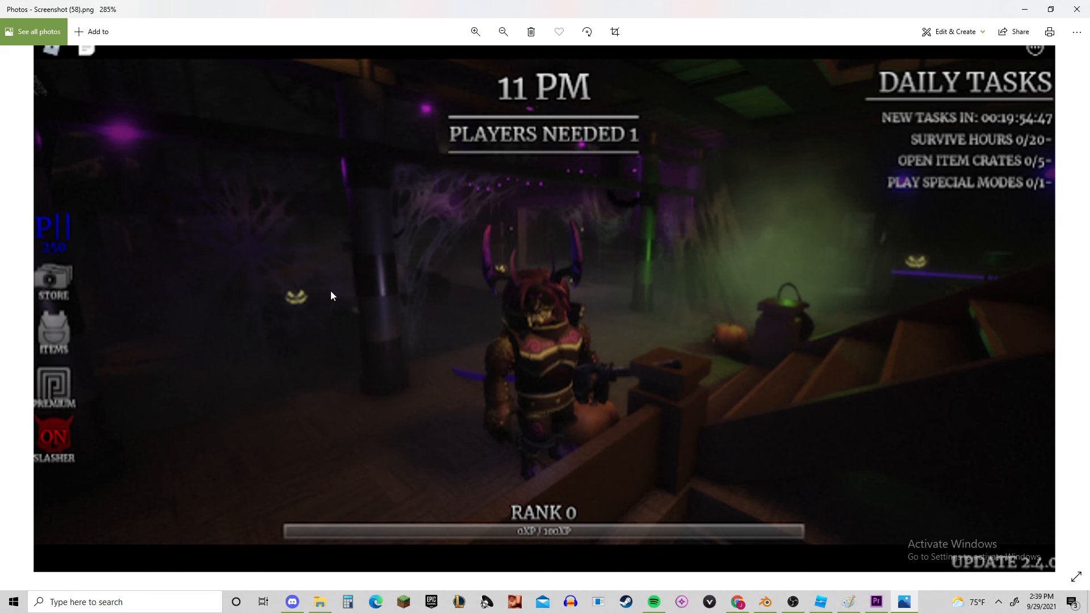
mouse_move(501, 242)
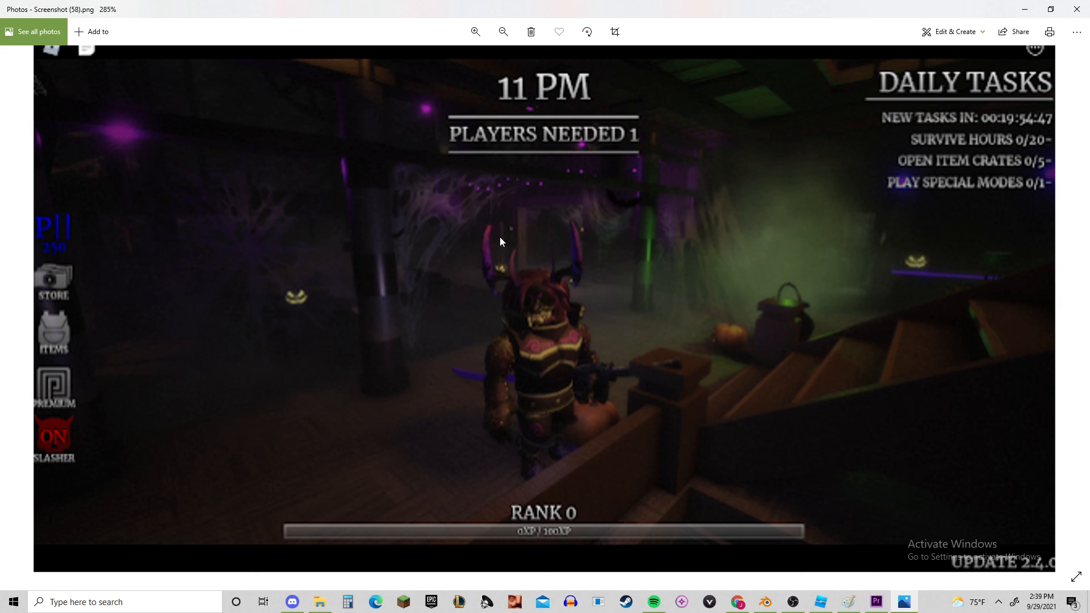
mouse_move(625, 233)
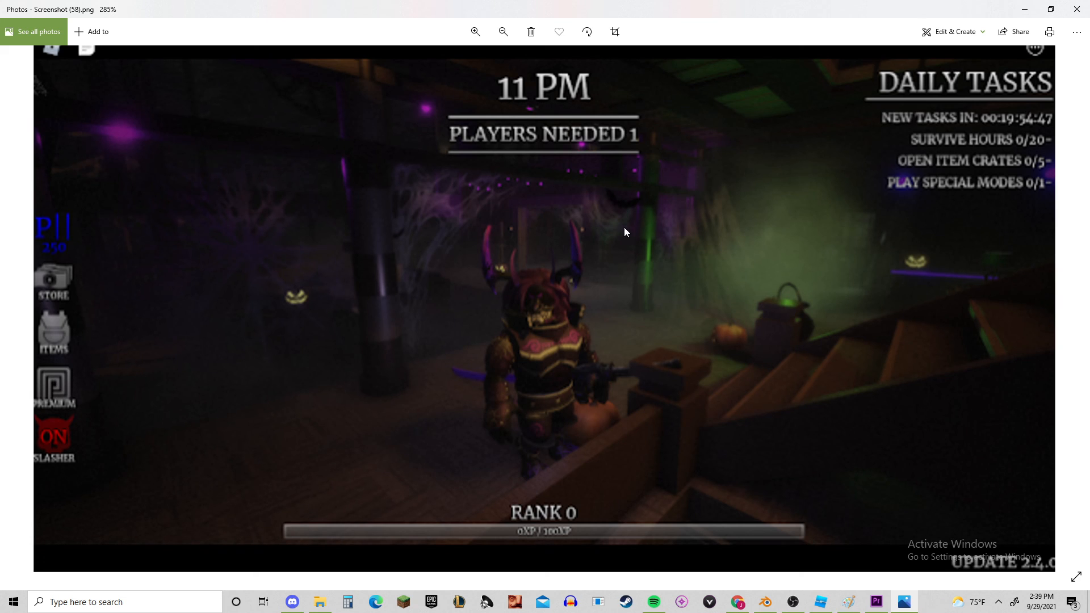
mouse_move(731, 387)
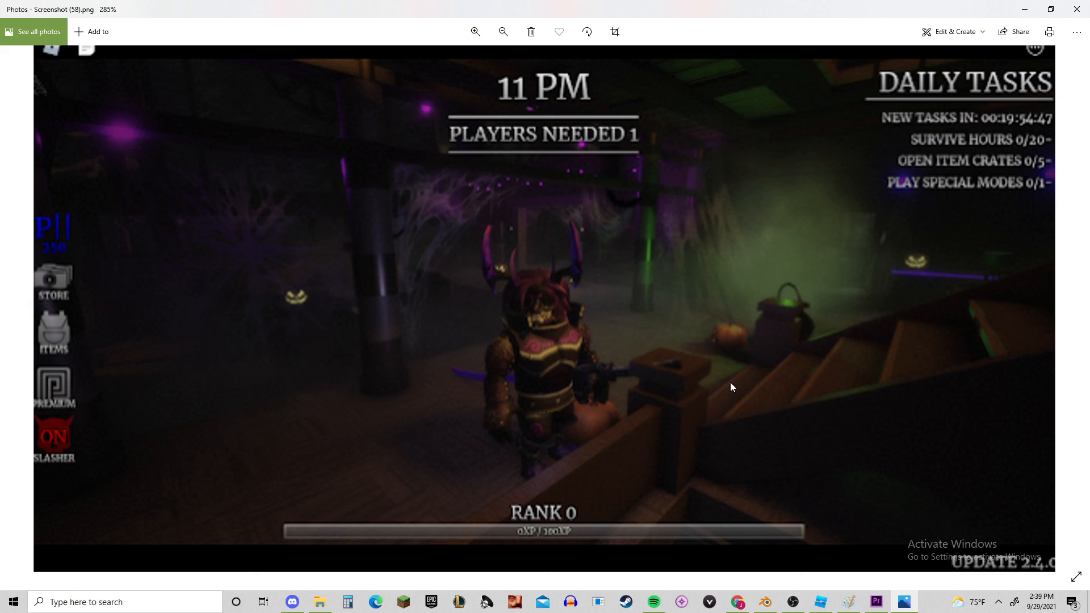